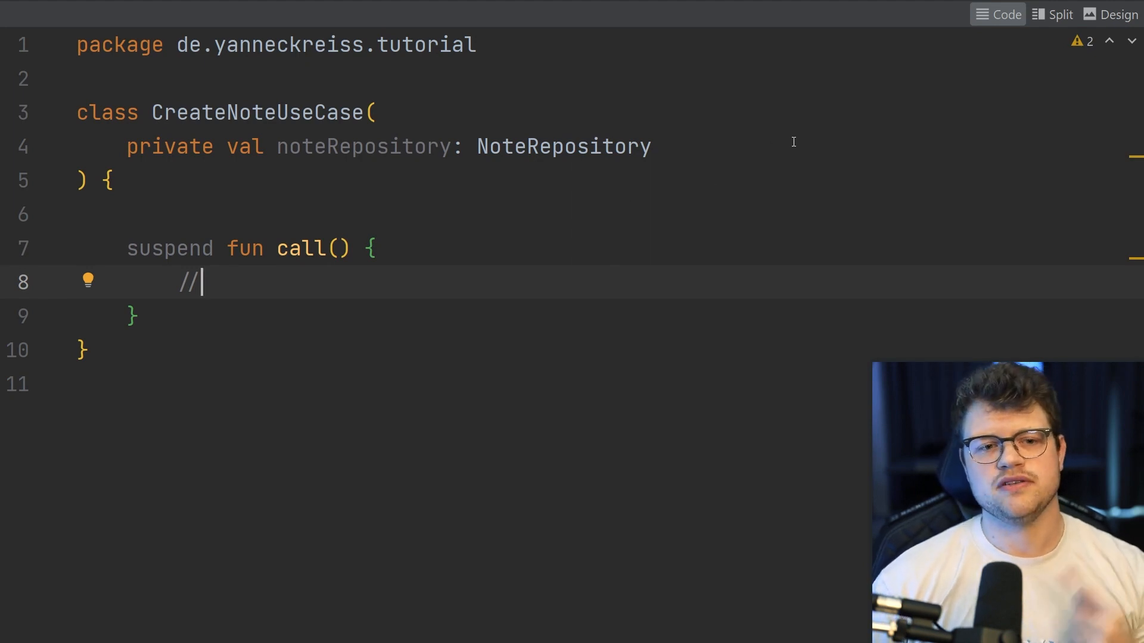
mouse_move(669, 162)
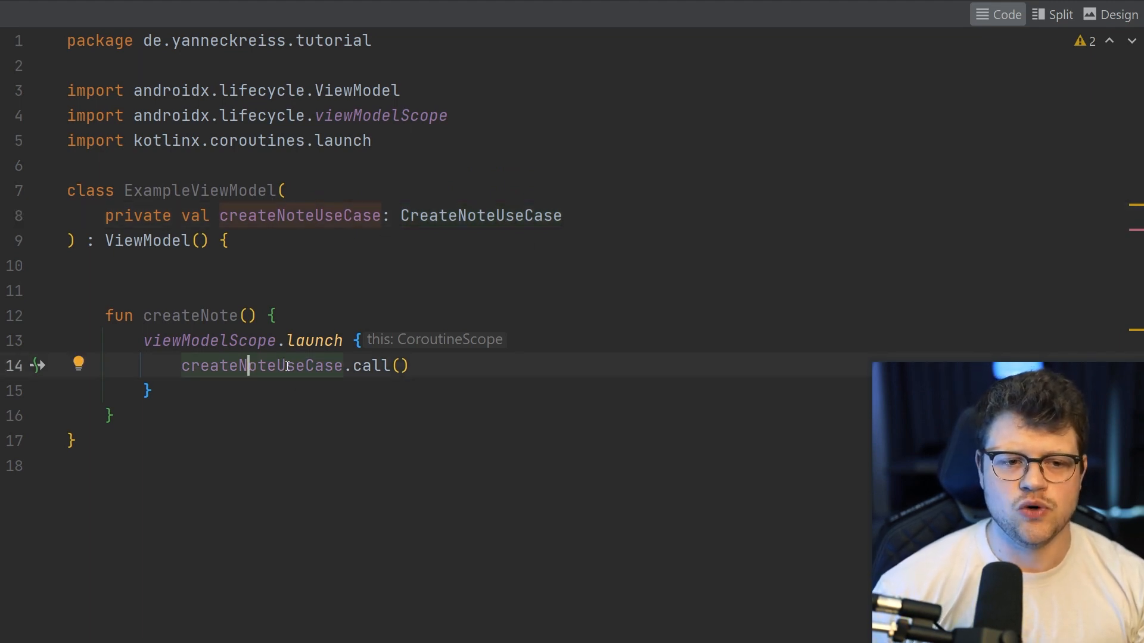
- View ExampleViewModel's createNote function, which launches a coroutine calling createNoteUseCase.call()
left_click(448, 215)
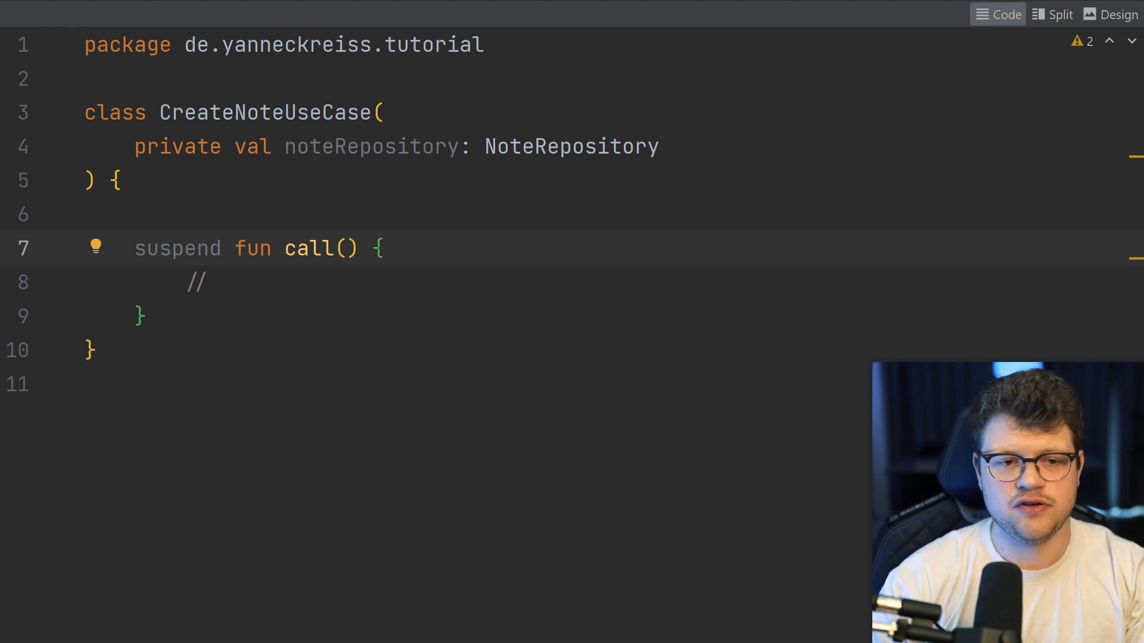
- In CreateNoteUseCase, add the operator keyword and rename call to invoke
type("operator")
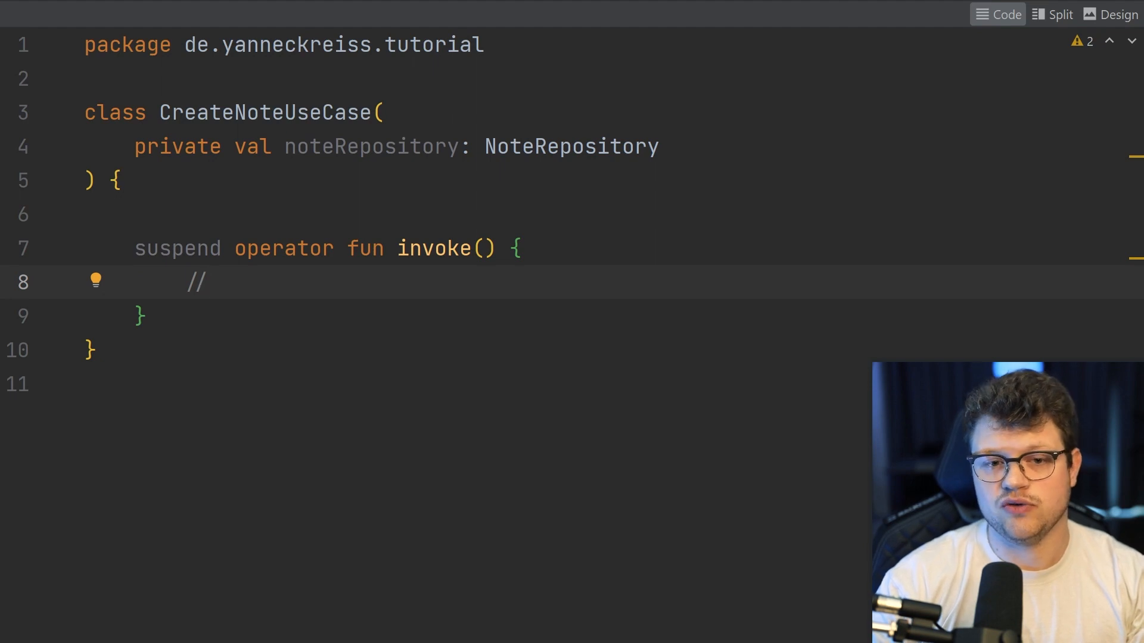
mouse_move(294, 274)
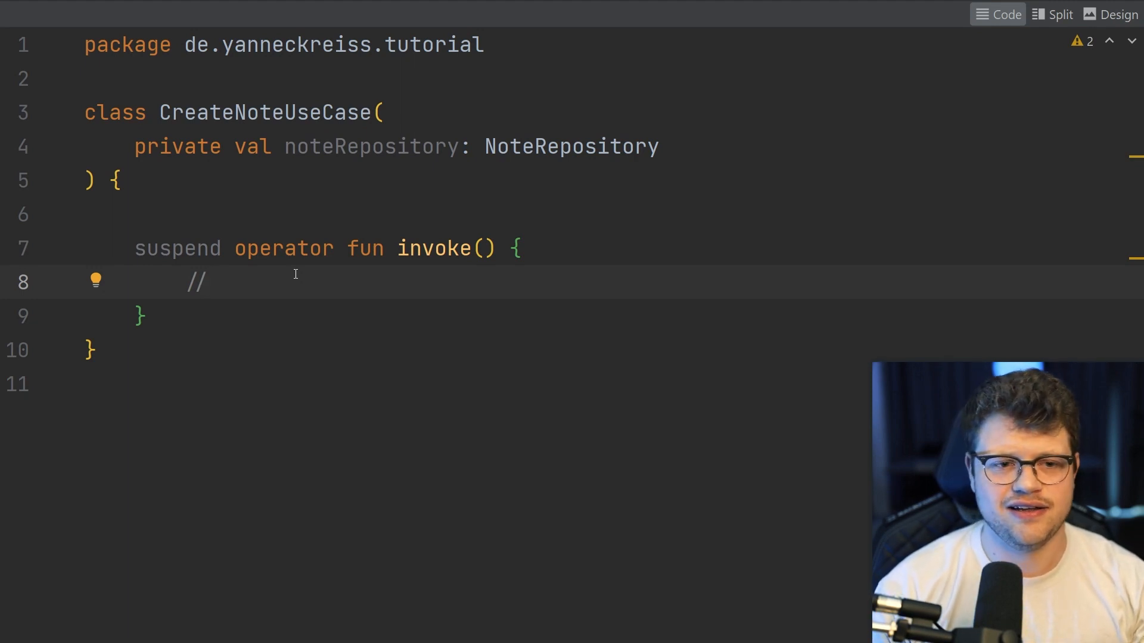
left_click(208, 283)
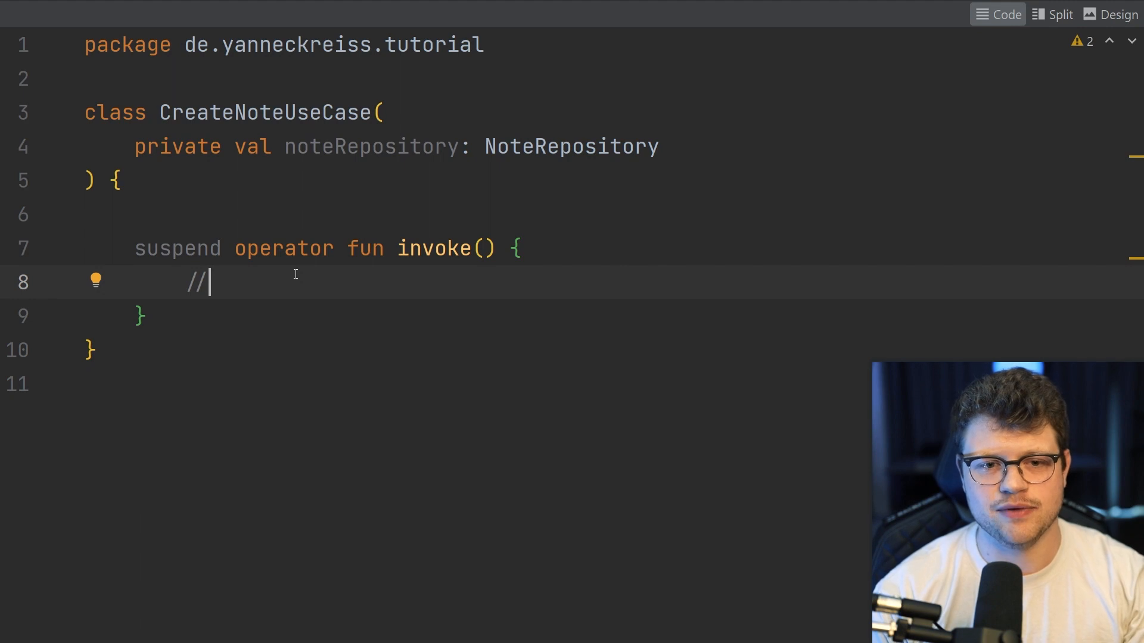